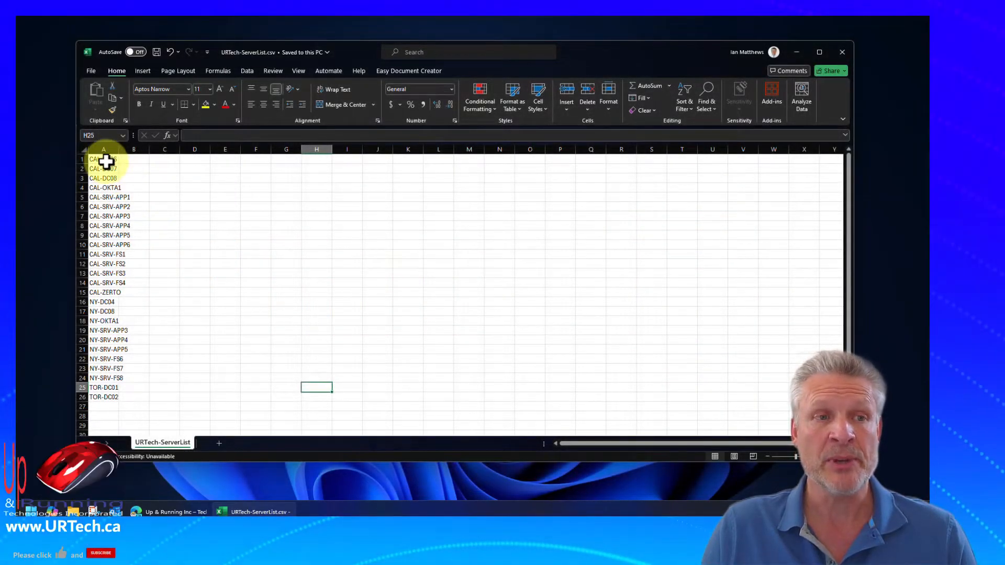
- Search Google for 'remote desktop manager' and reach the Sysinternals Remote Desktop Connection Manager page
click(104, 148)
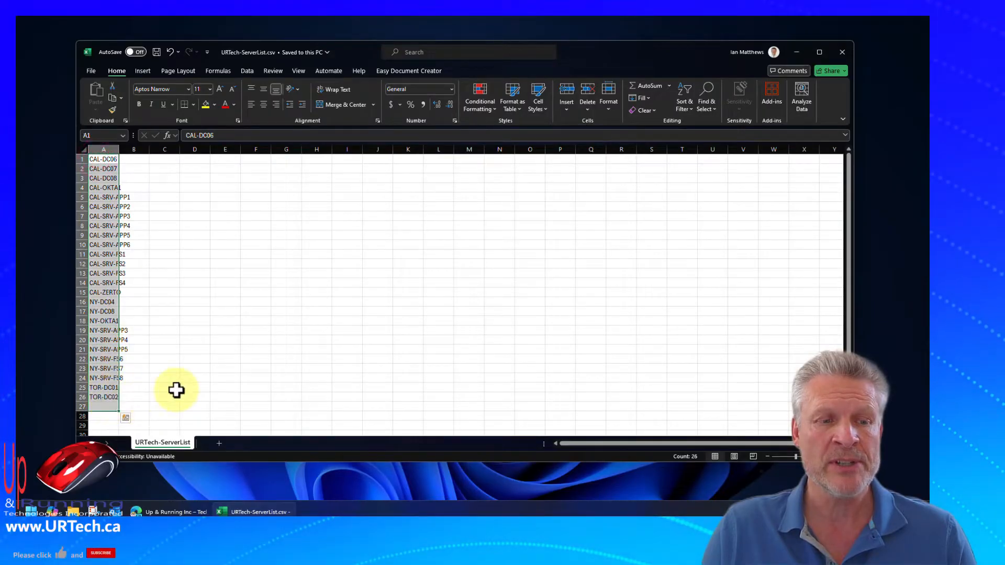
click(165, 387)
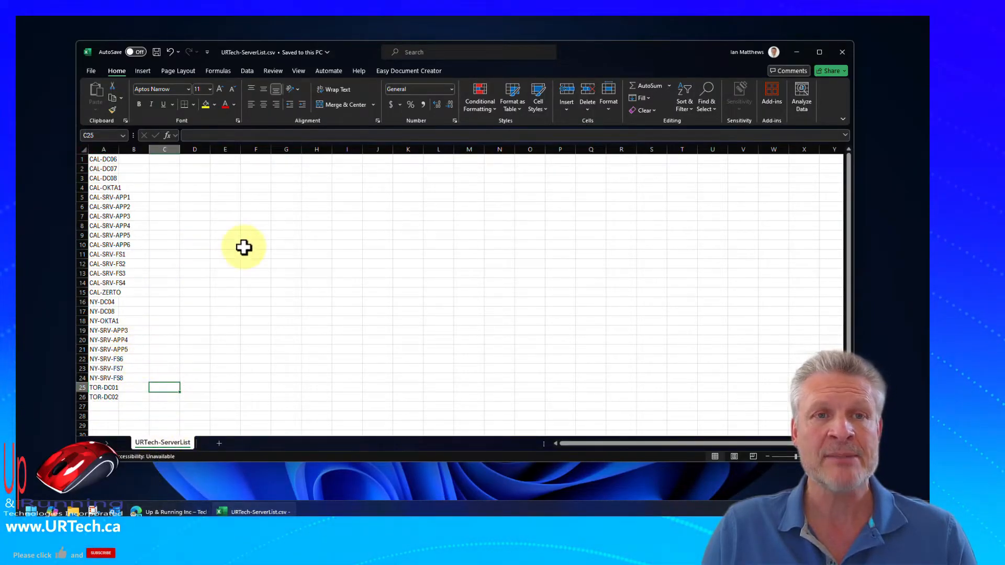
mouse_move(268, 54)
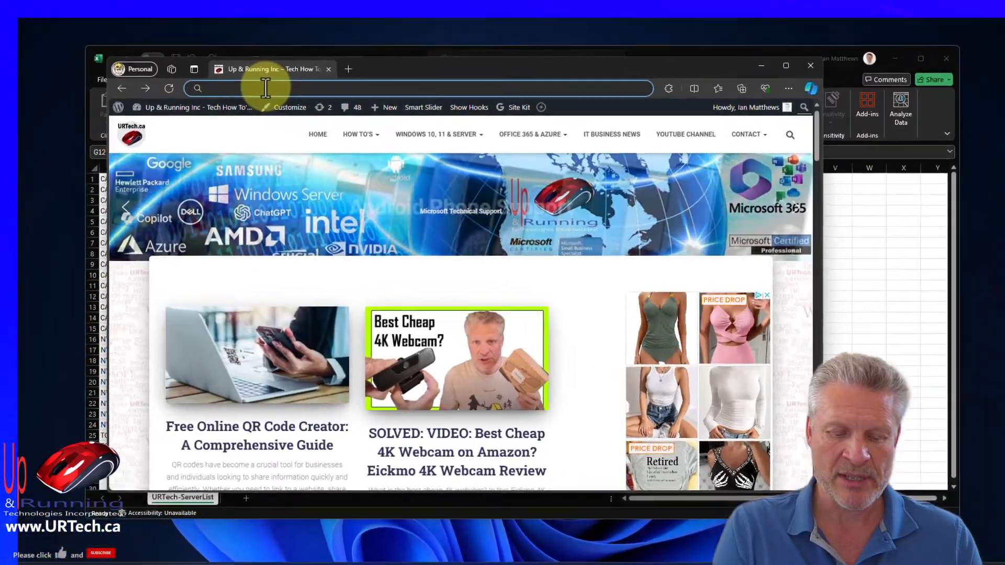
text(re)
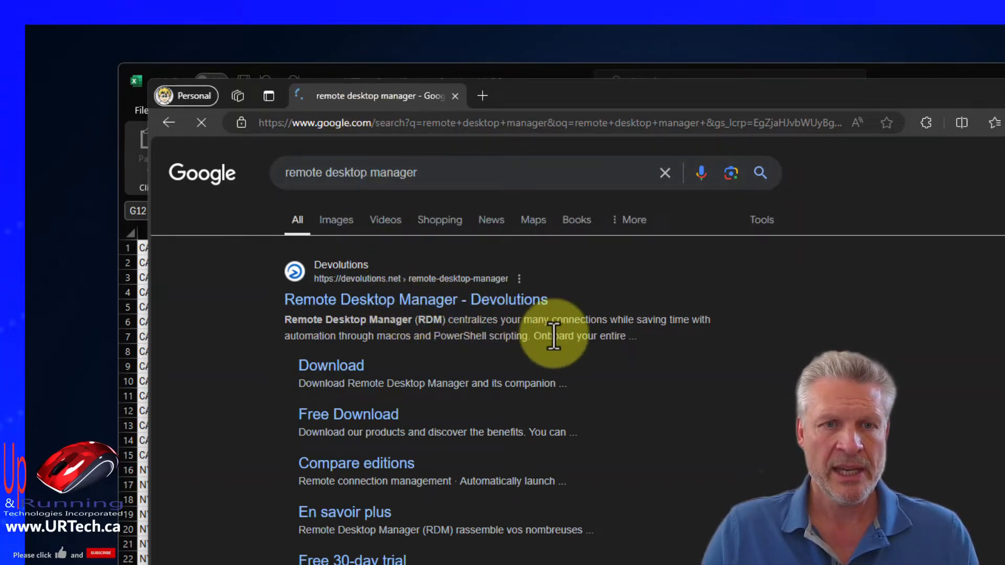
scroll(down, 3)
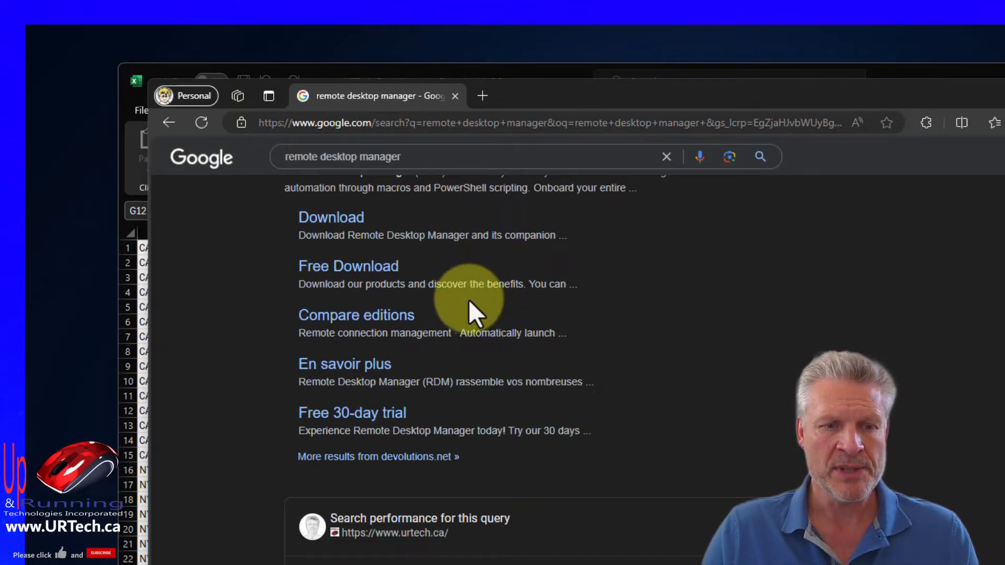
scroll(down, 3)
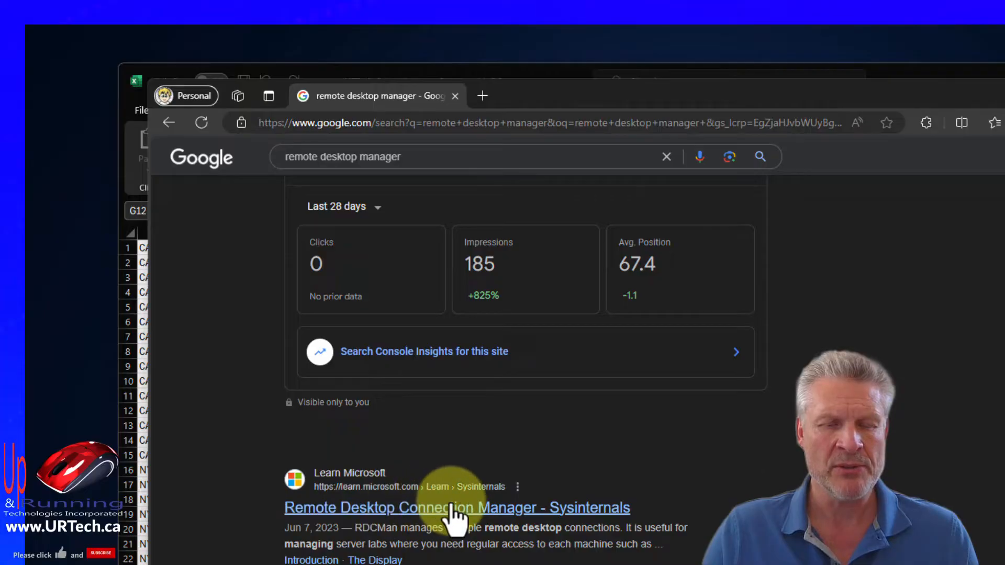
click(456, 507)
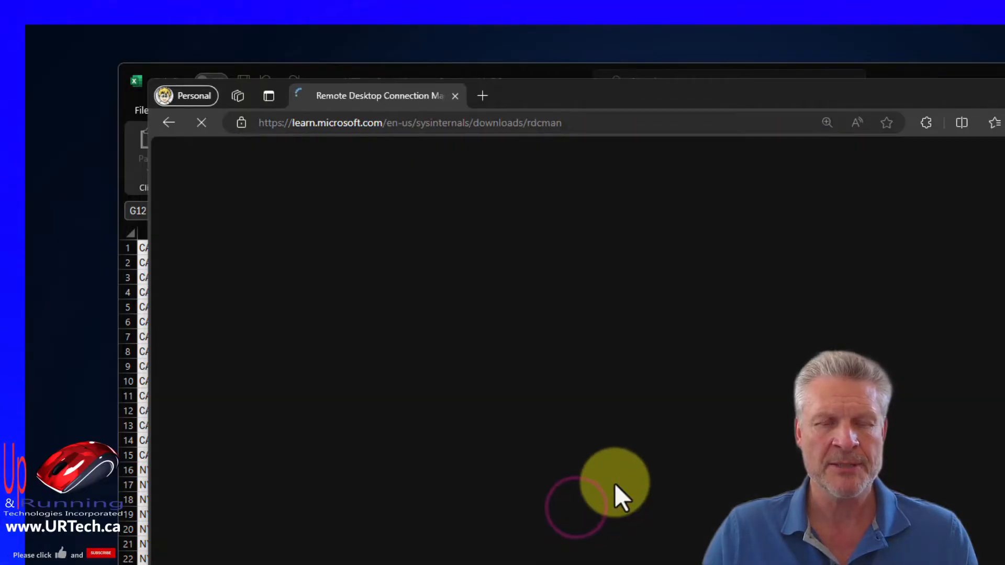
- Download Remote Desktop Connection Manager as RDCMan.zip
click(595, 500)
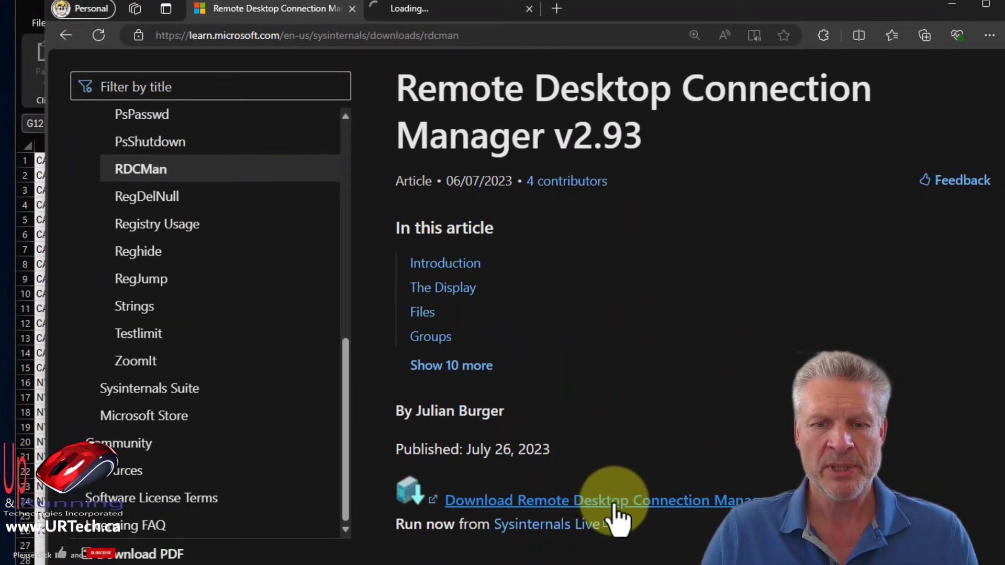
click(598, 500)
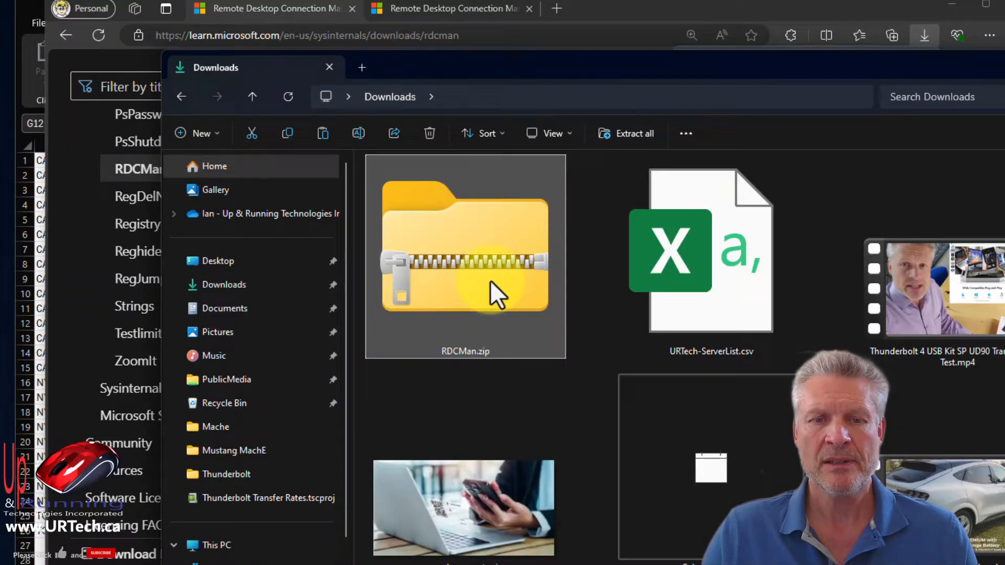
- Extract RDCMan.zip into an RDCMan folder with 7-Zip and browse to the C drive
right_click(465, 250)
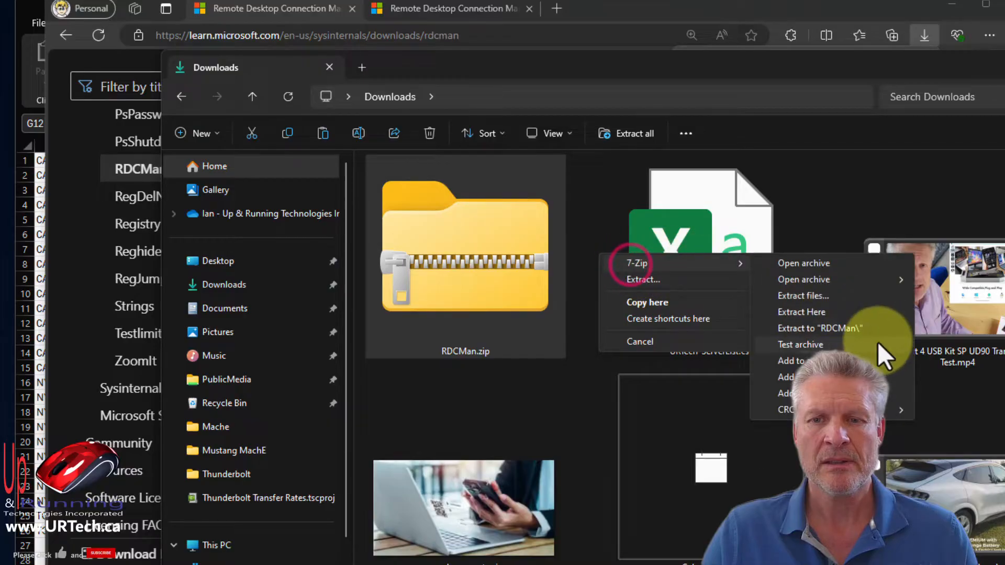
click(821, 328)
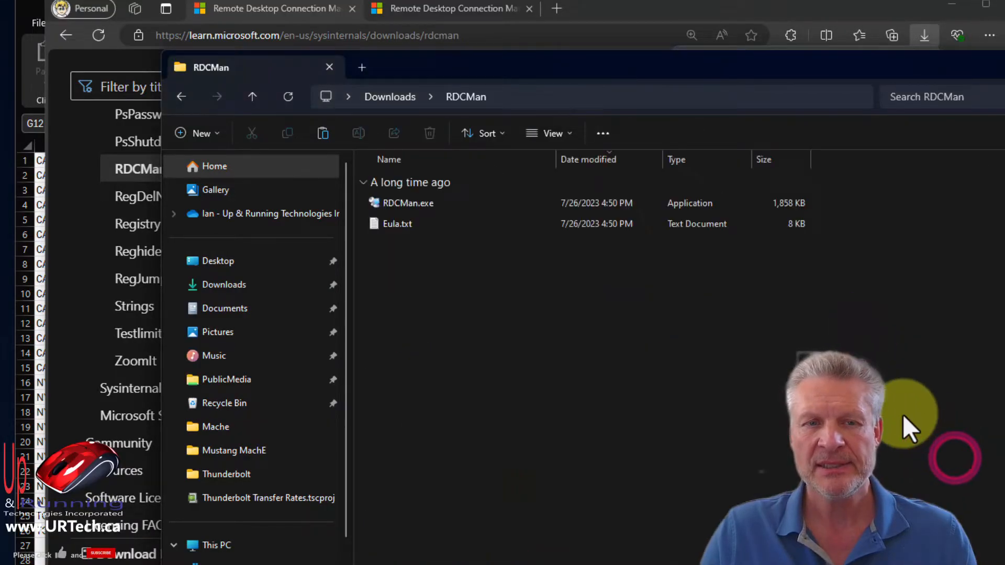
click(389, 96)
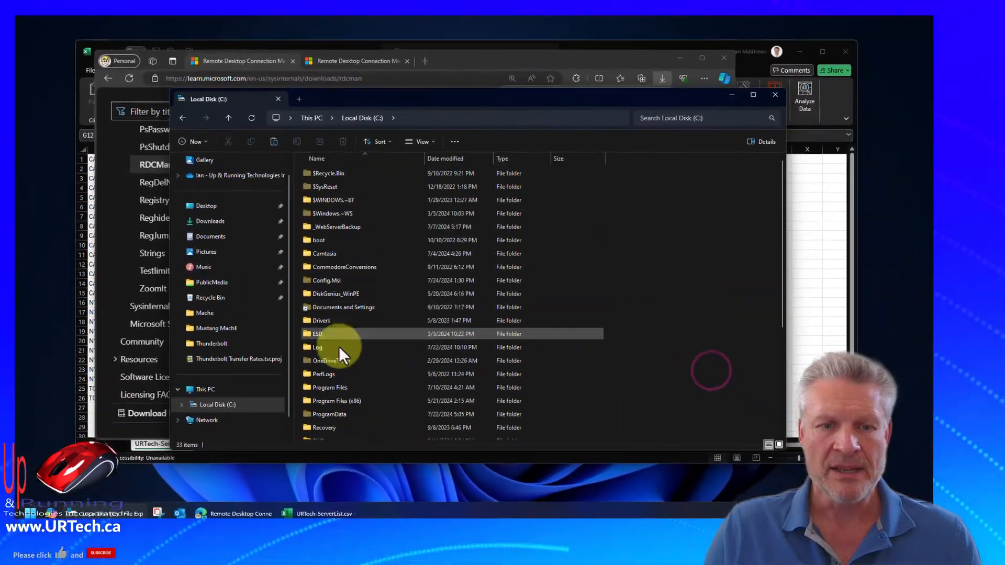
scroll(down, 3)
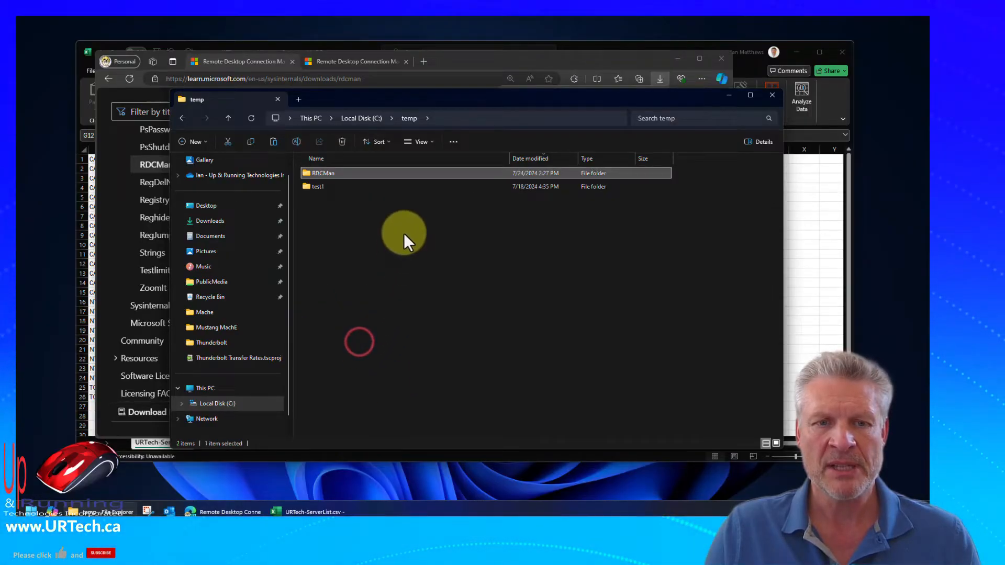
- Launch RDCMan.exe from the C:\temp\RDCMan folder
double_click(323, 173)
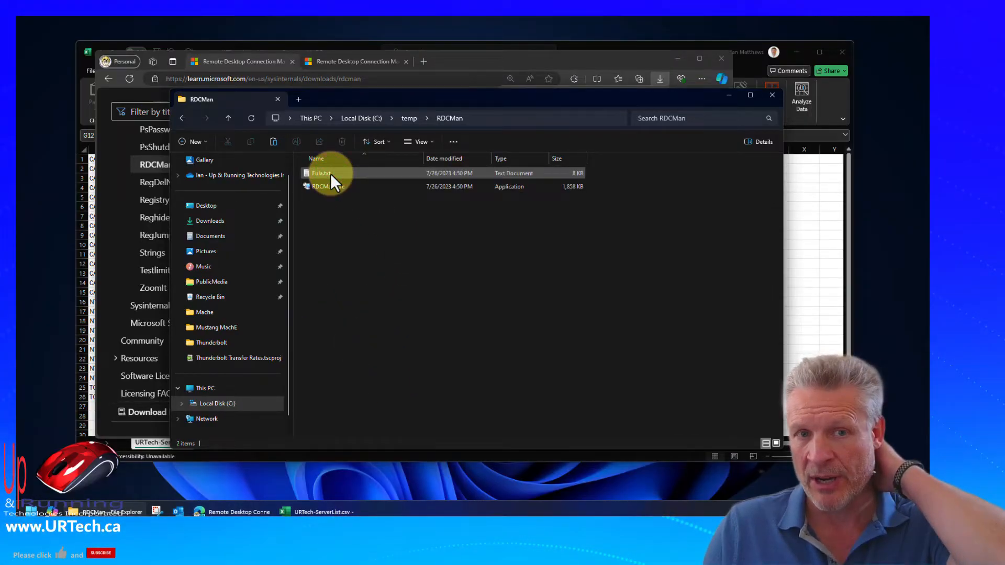
click(327, 186)
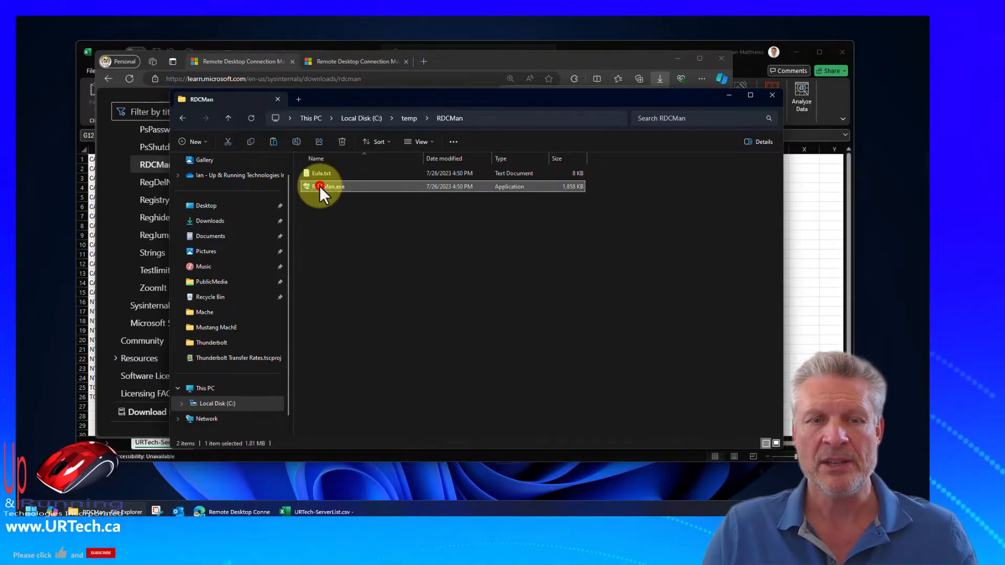
double_click(324, 190)
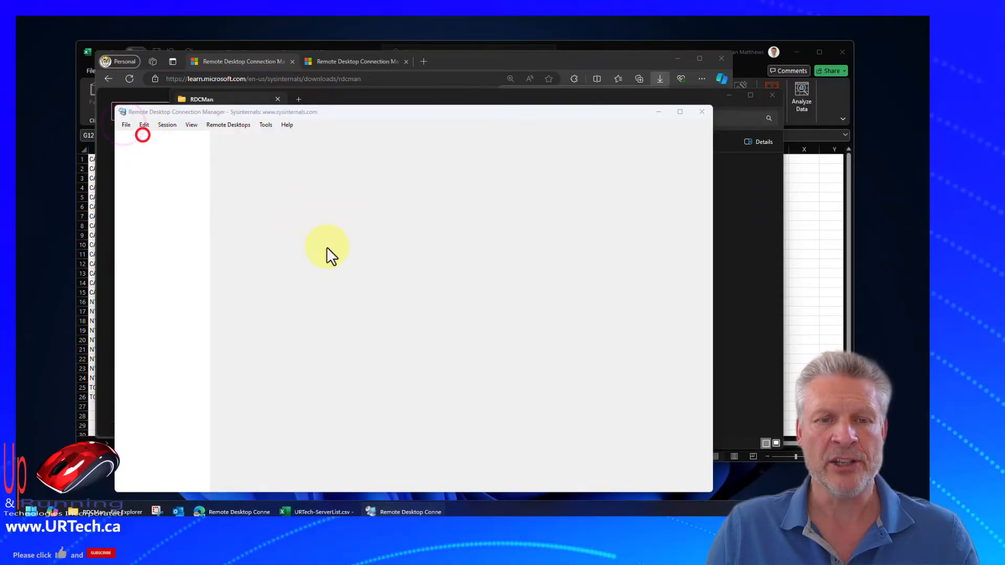
- Create a new group file named URT-Servers saved in C:\temp
click(125, 124)
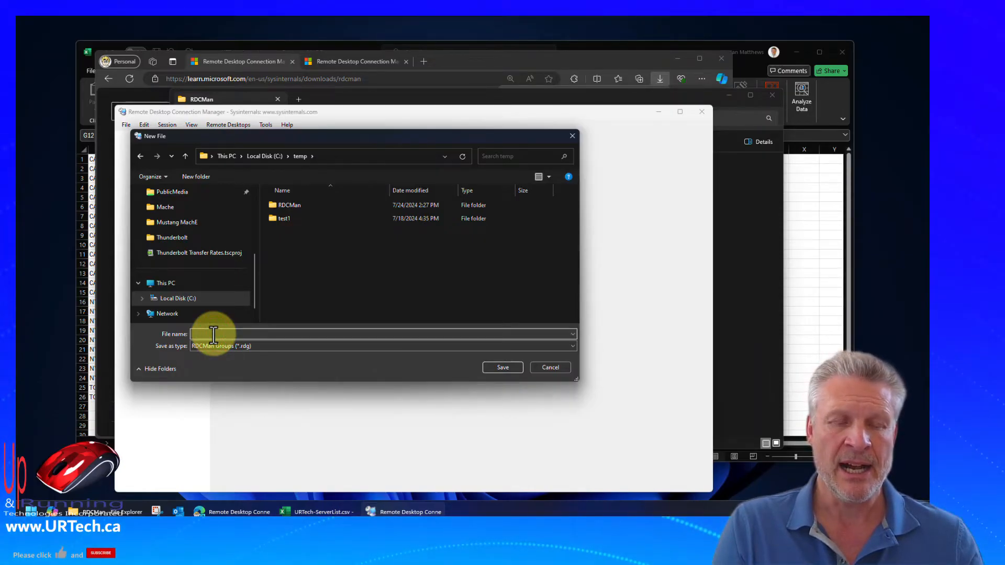
text(URT-Servers)
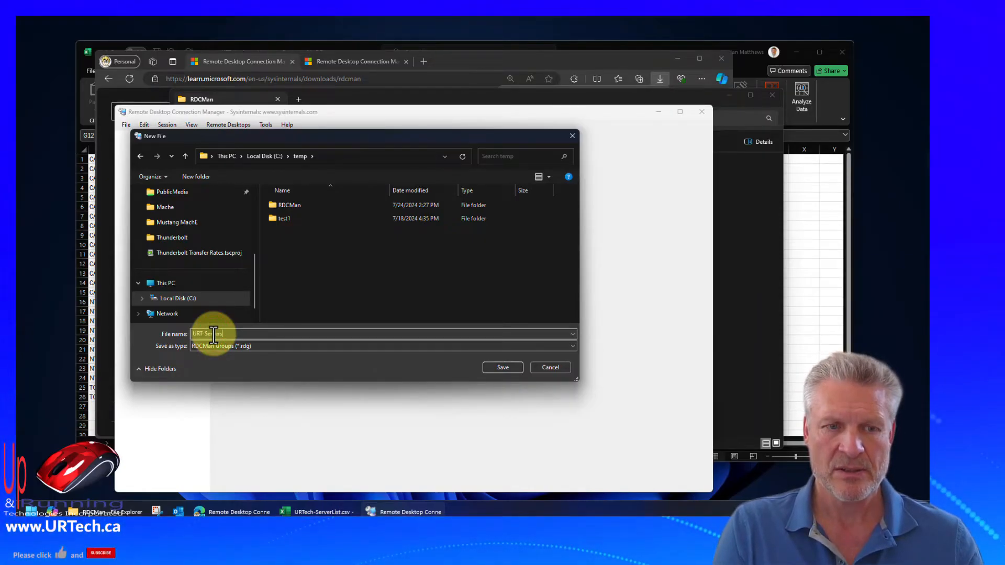
click(502, 368)
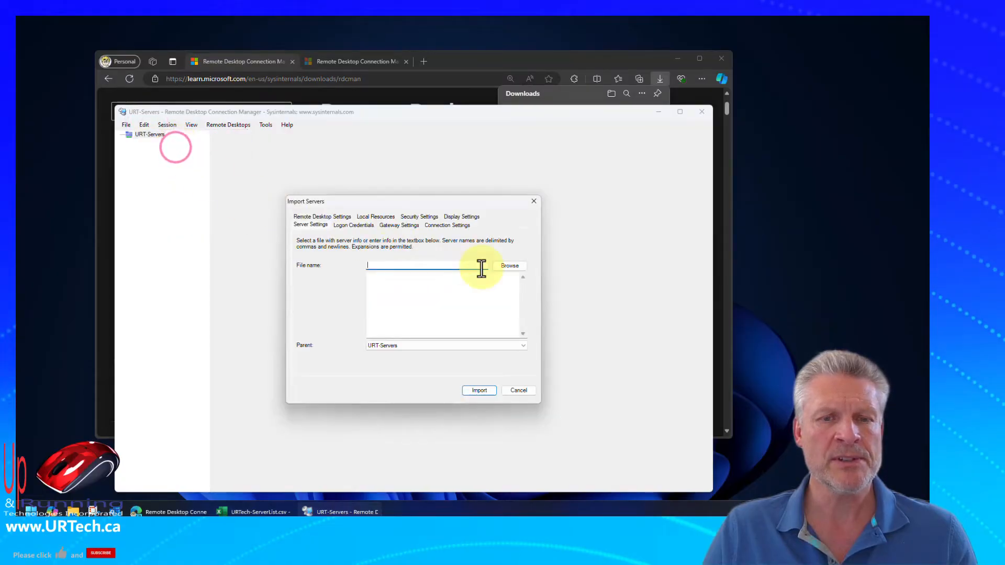
- Import the server names from URTech-ServerList.csv (all file types) into URT-Servers
click(509, 265)
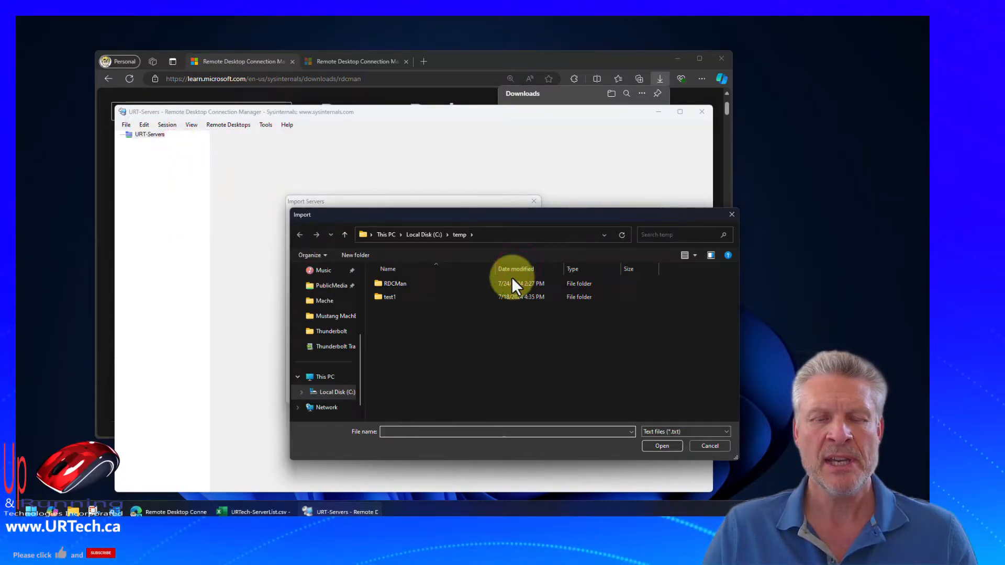
mouse_move(636, 407)
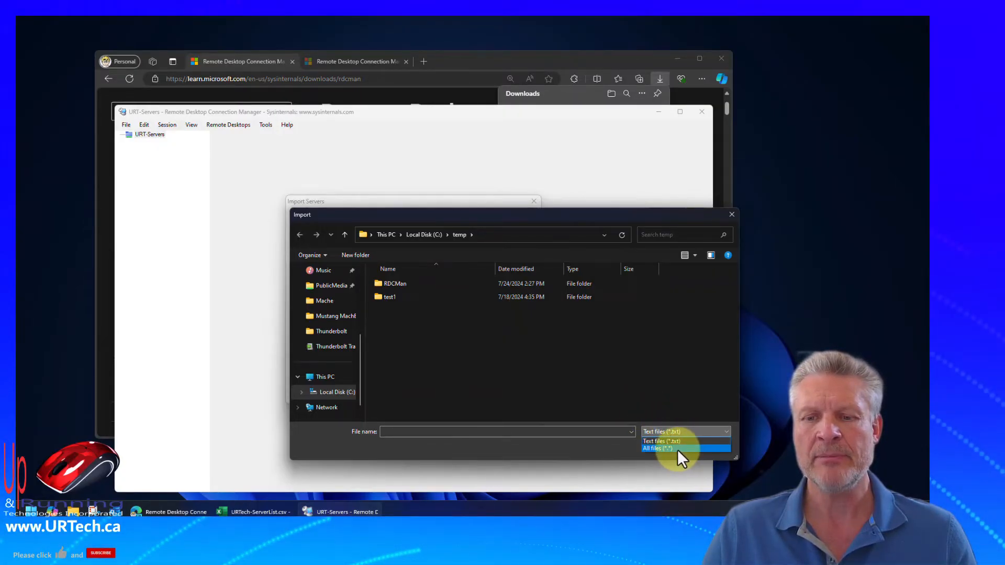
click(656, 448)
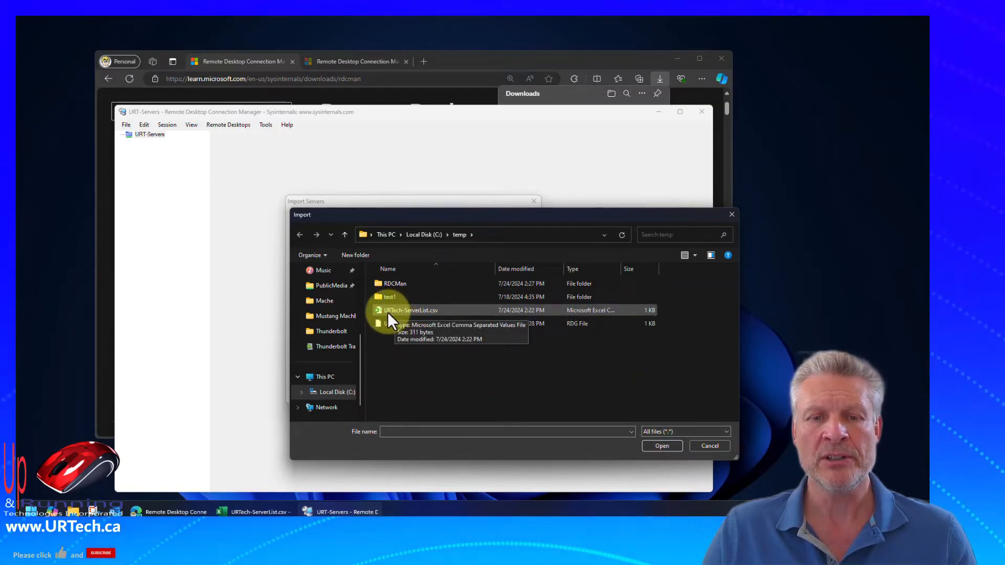
double_click(410, 310)
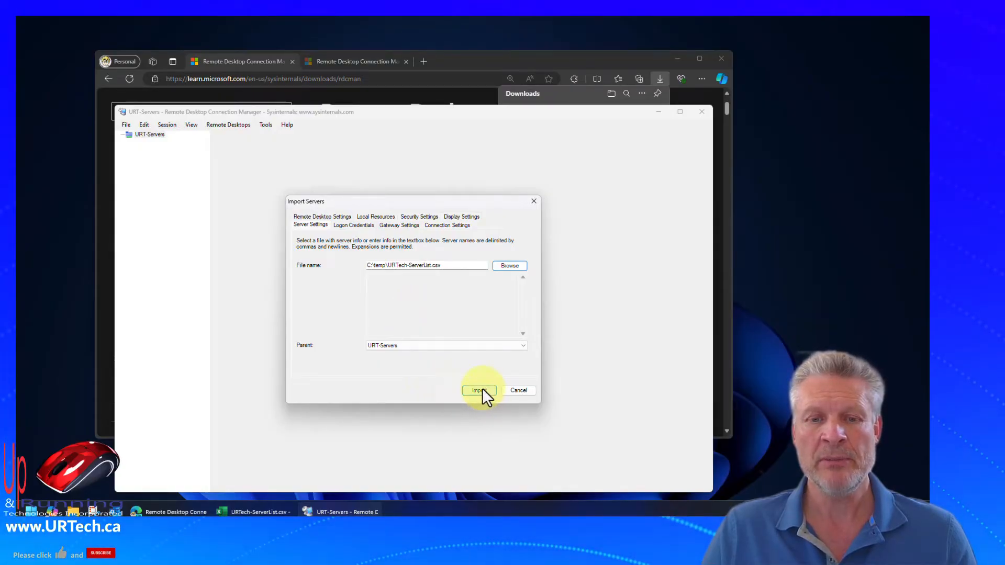
click(479, 391)
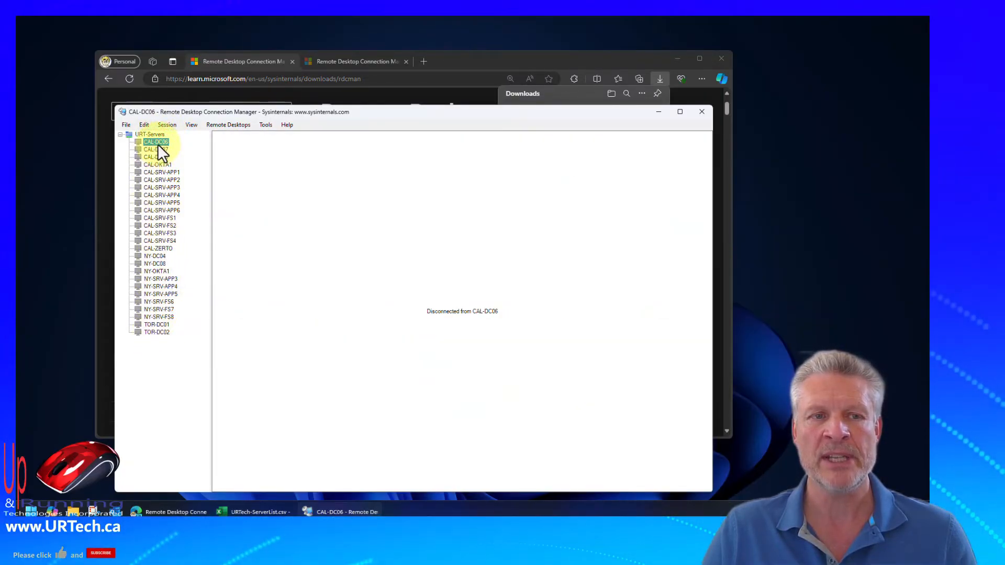
- View CAL-DC06's Logon Credentials properties showing 'Inherit from parent' checked
right_click(156, 142)
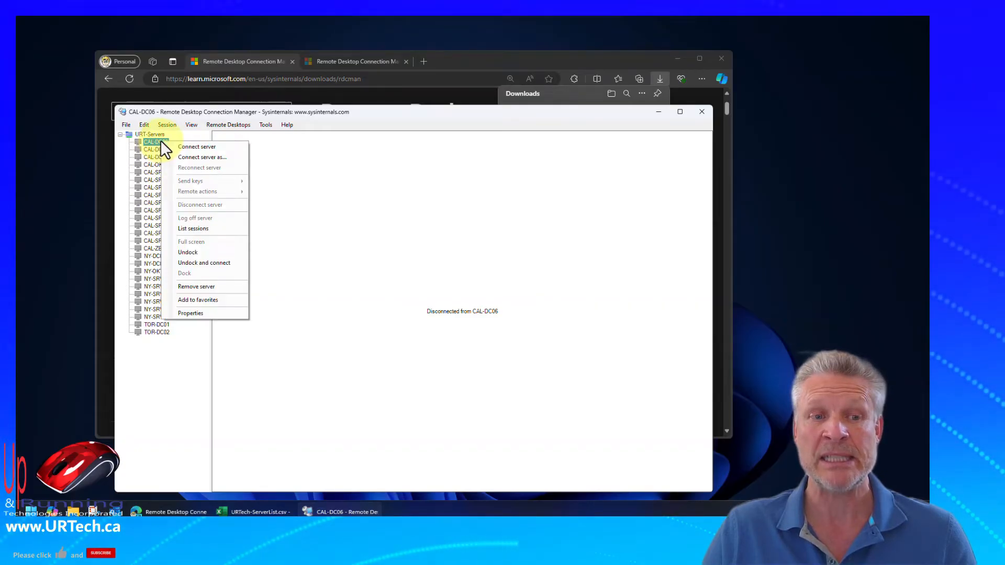
click(190, 312)
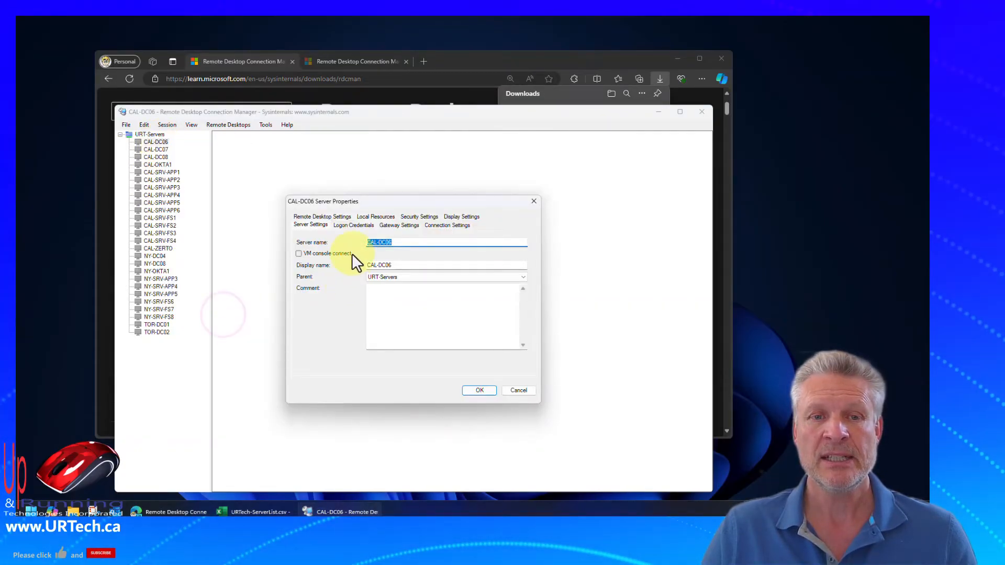
click(353, 225)
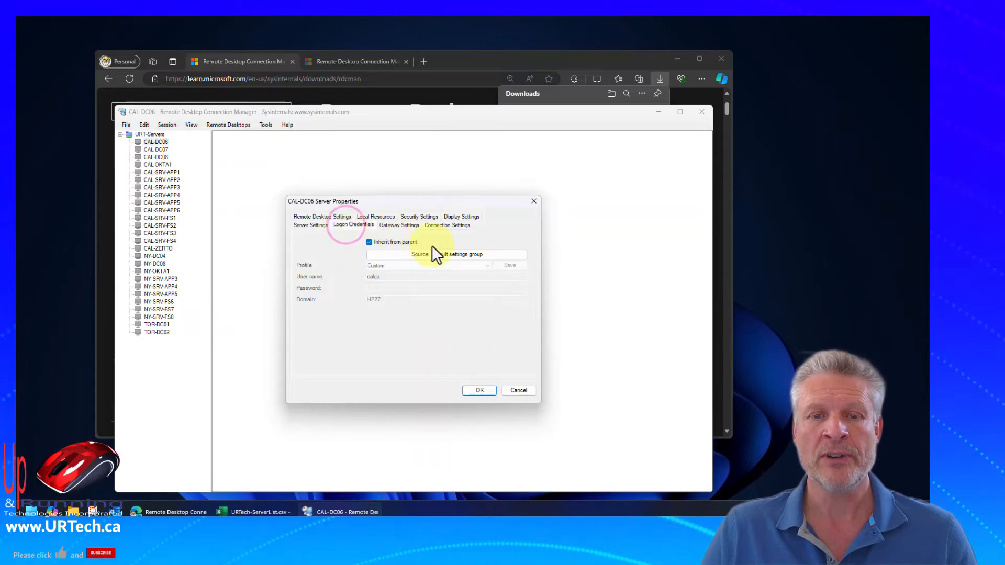
click(447, 253)
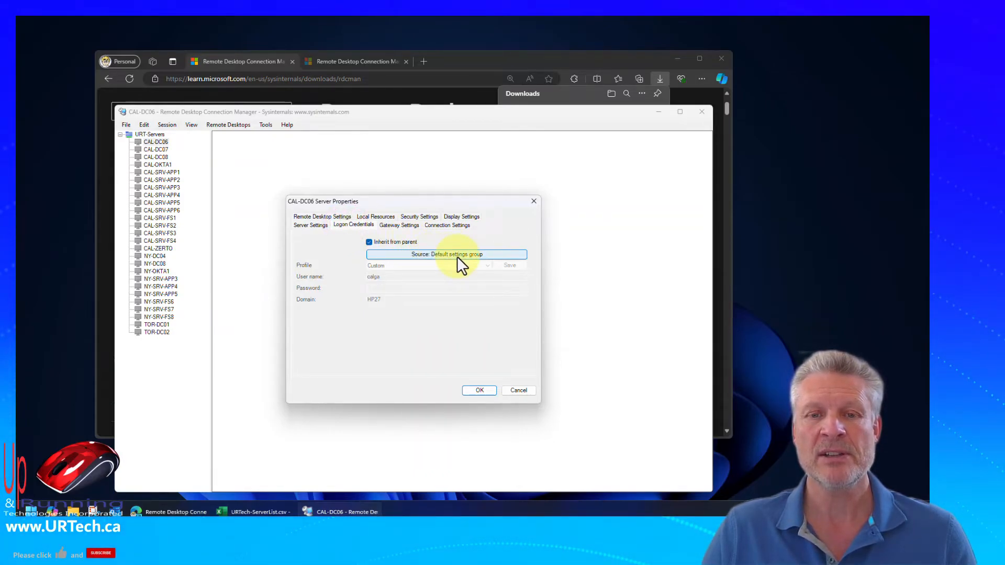
- Set the default settings group credentials: user urt-adminm, a password, domain urtech.local
click(457, 254)
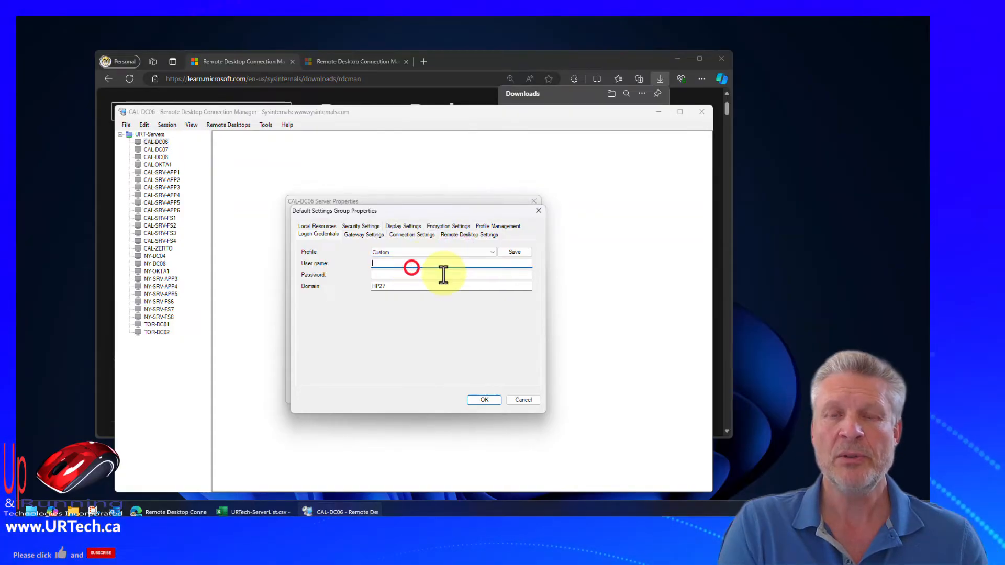
text(url)
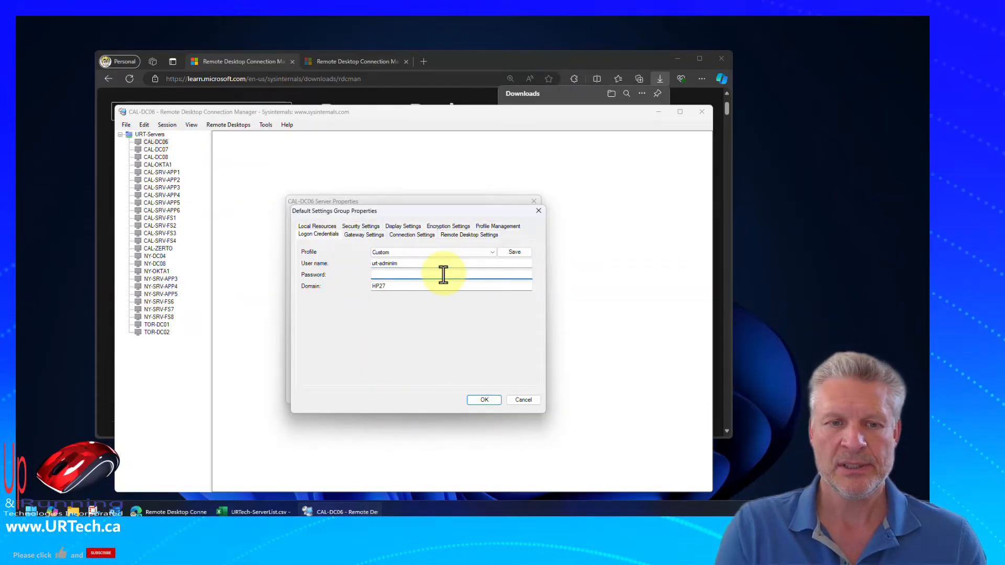
text(••)
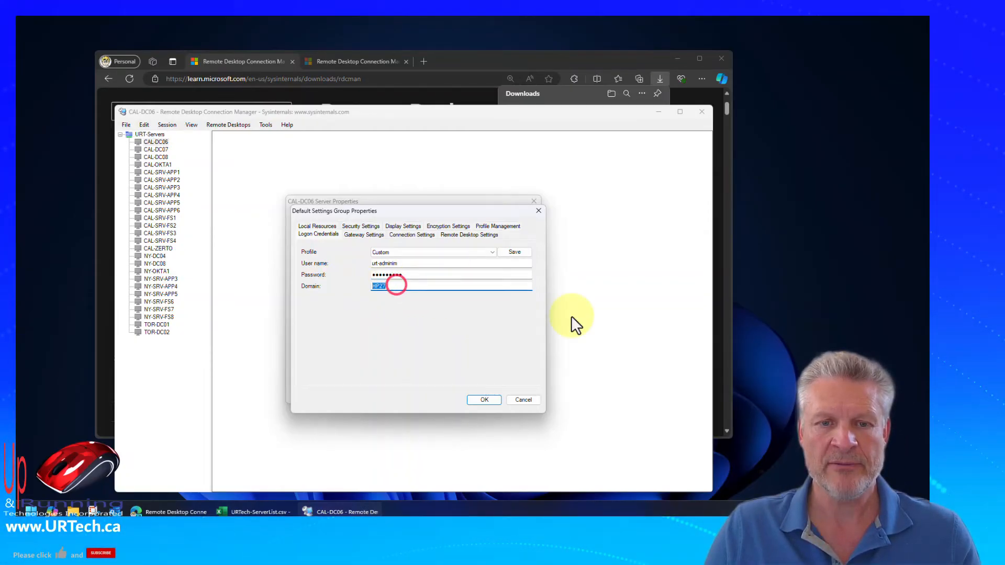
text(urtech.local)
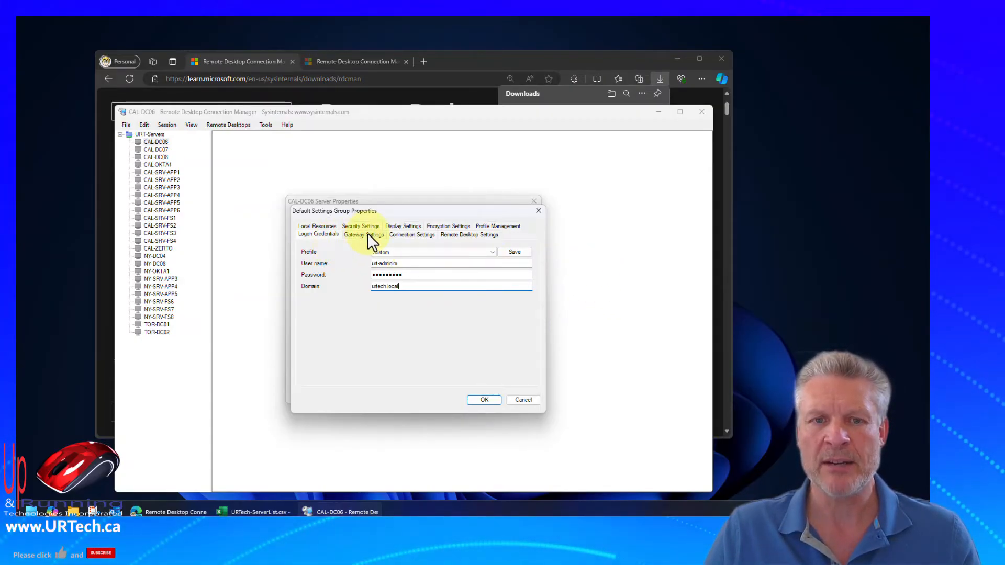
- Set the group's default remote desktop size to 'Same as client area'
click(363, 235)
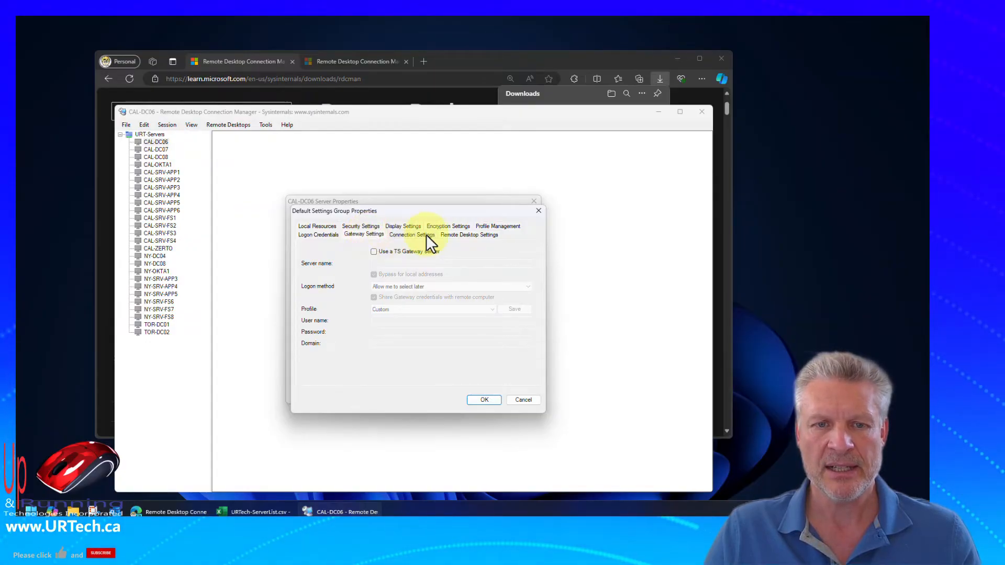
click(411, 234)
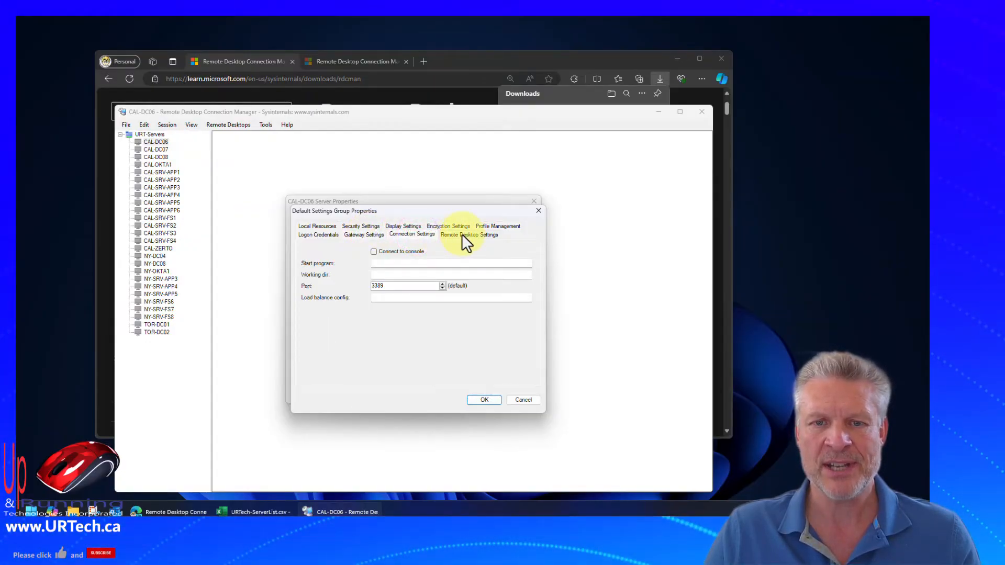
click(469, 233)
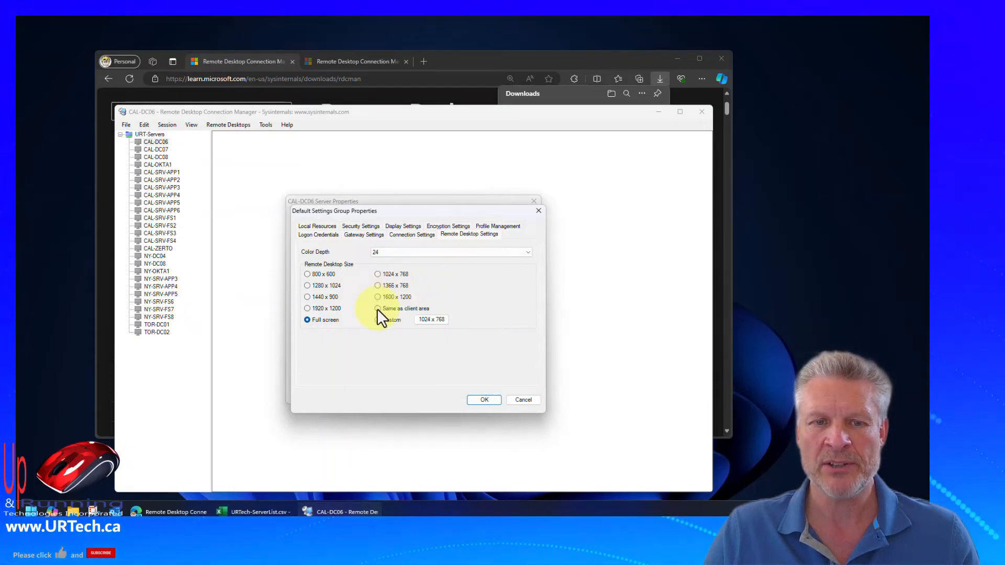
click(378, 308)
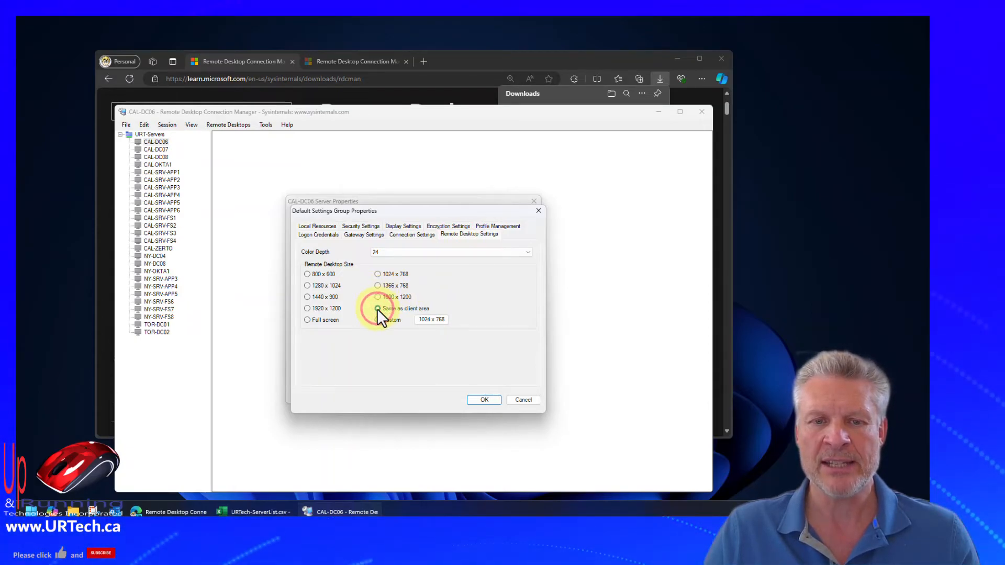
click(469, 233)
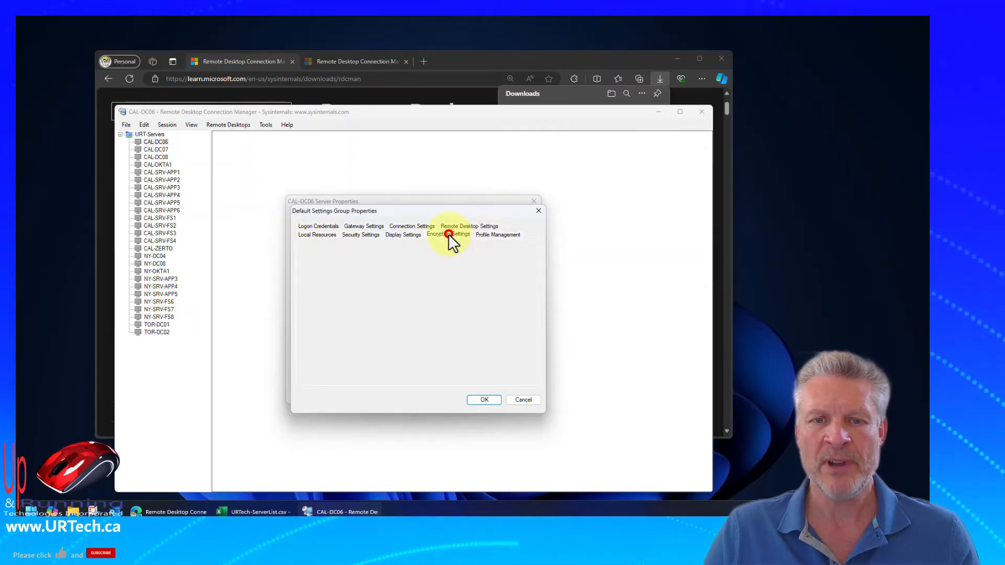
click(403, 234)
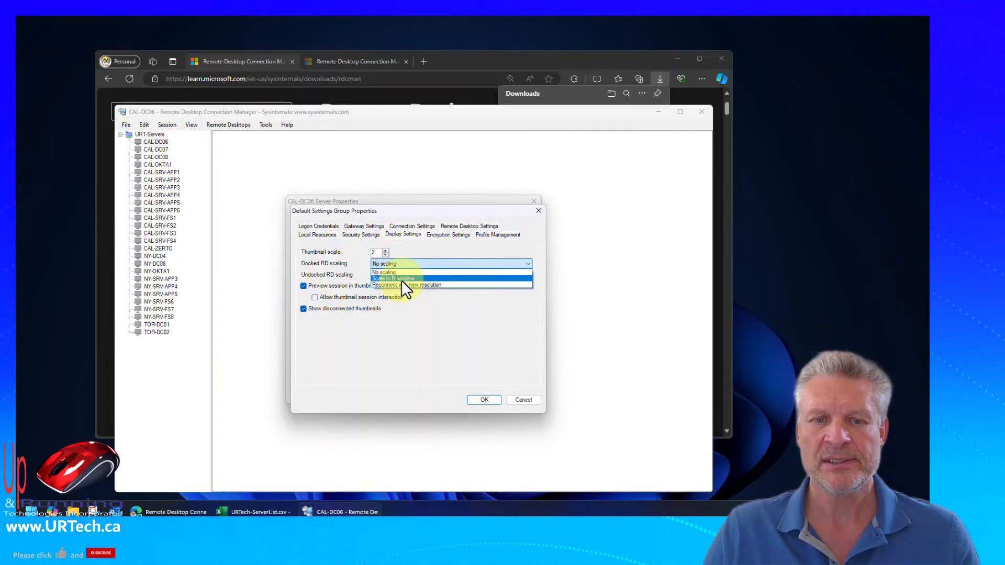
- Set docked and undocked scaling to 'Scale to fit window' and apply the group defaults
click(393, 278)
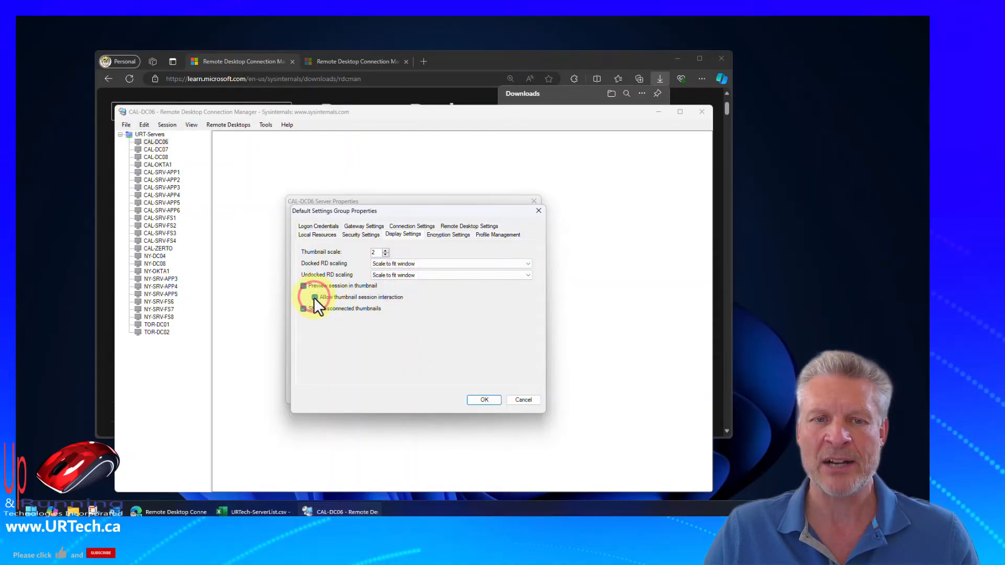
click(360, 233)
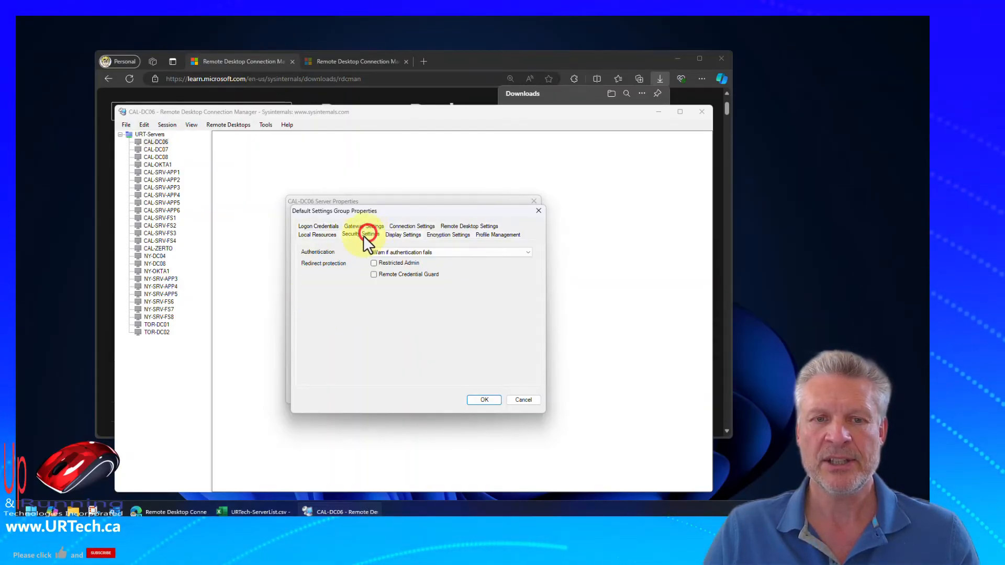
click(316, 233)
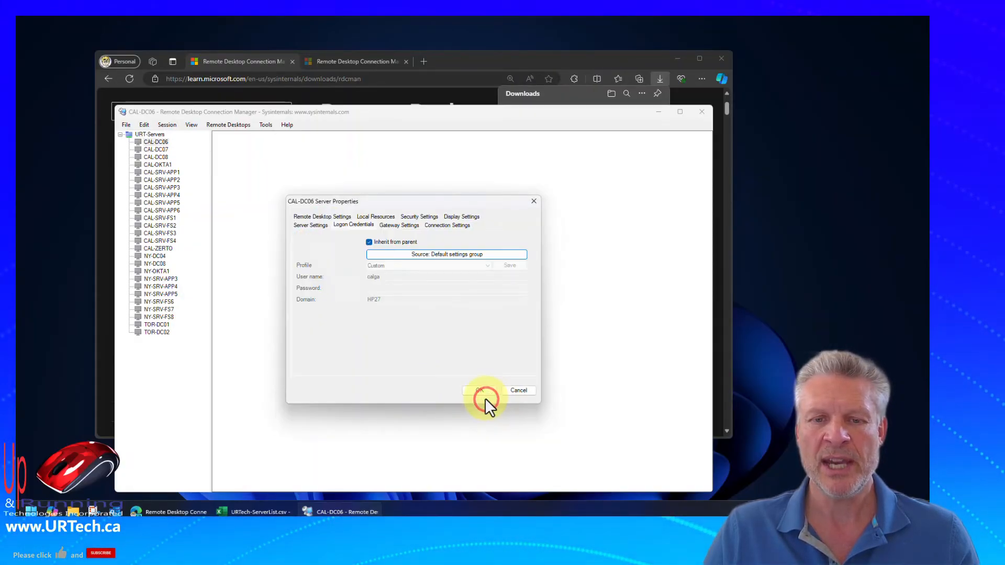
click(481, 390)
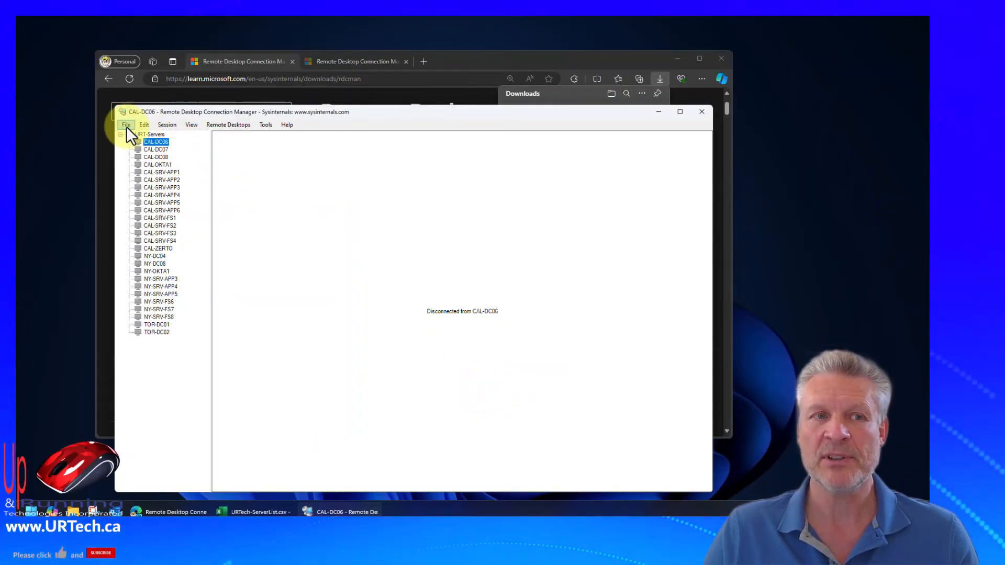
- Exit RDCMan and relaunch RDCMan.exe from C:\temp\RDCMan
click(125, 125)
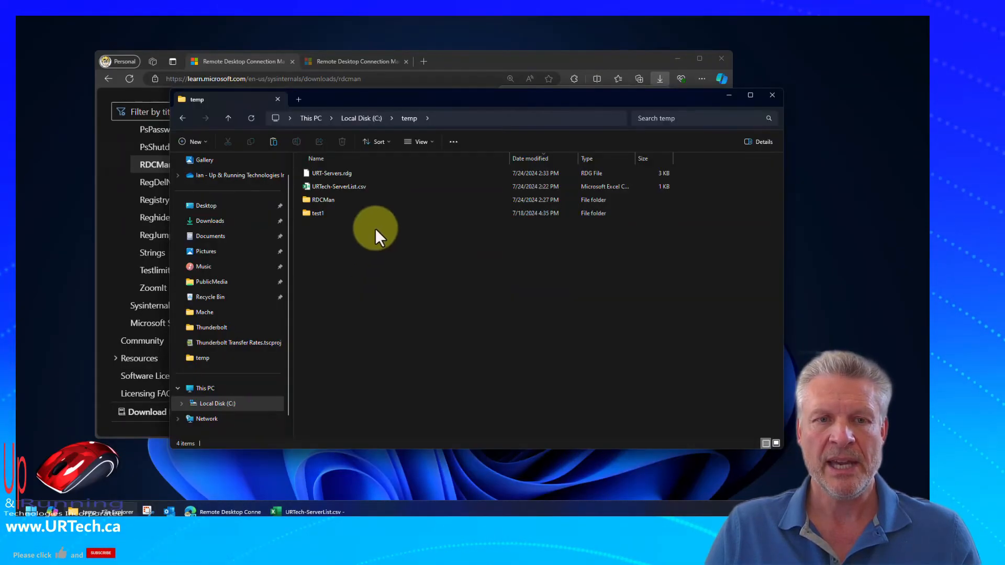
click(322, 199)
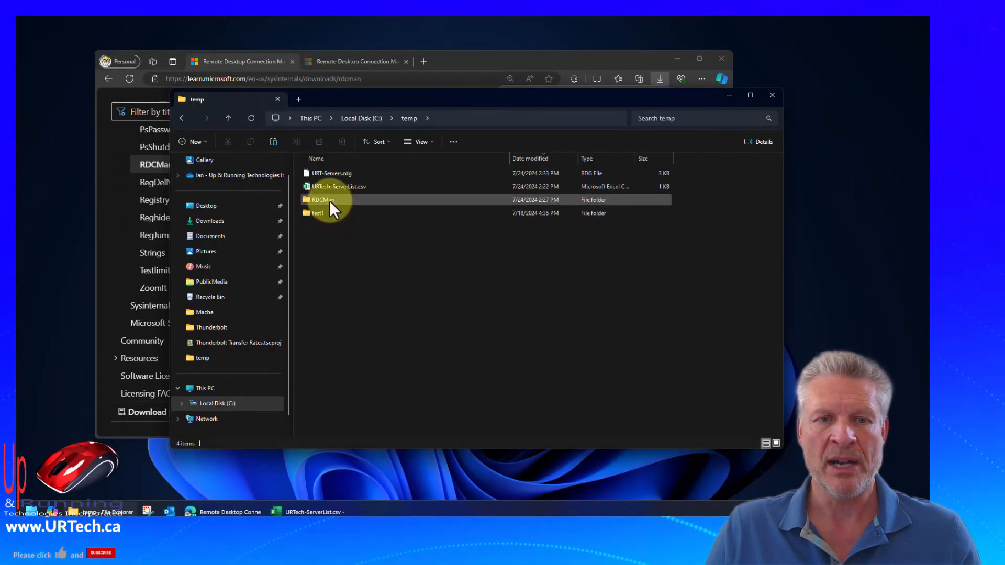
double_click(323, 198)
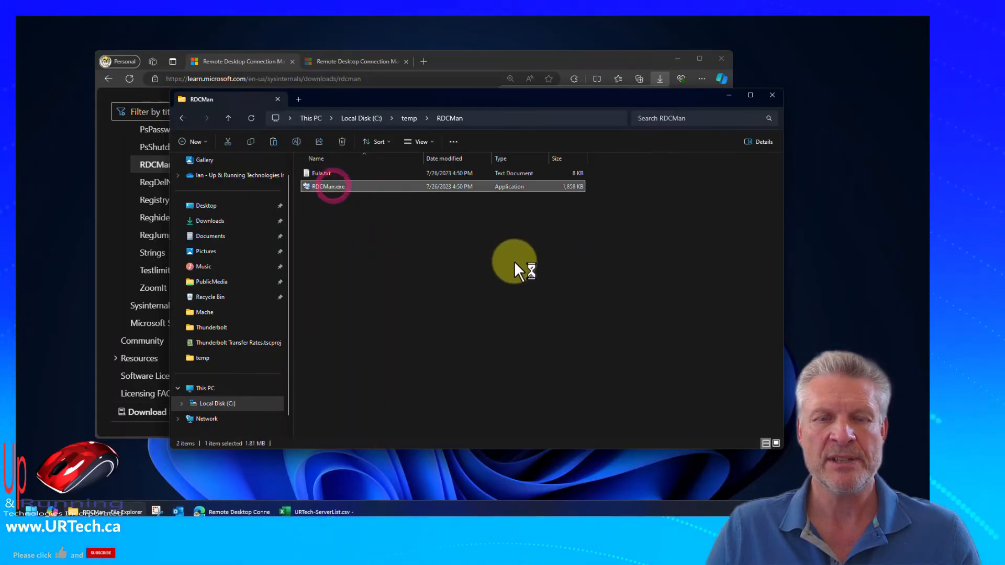
double_click(326, 186)
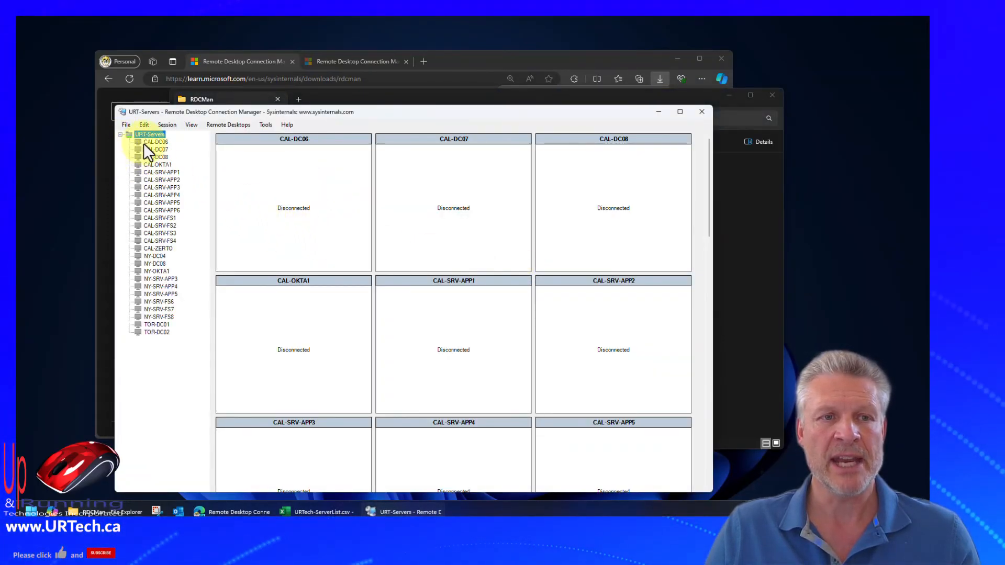
right_click(156, 141)
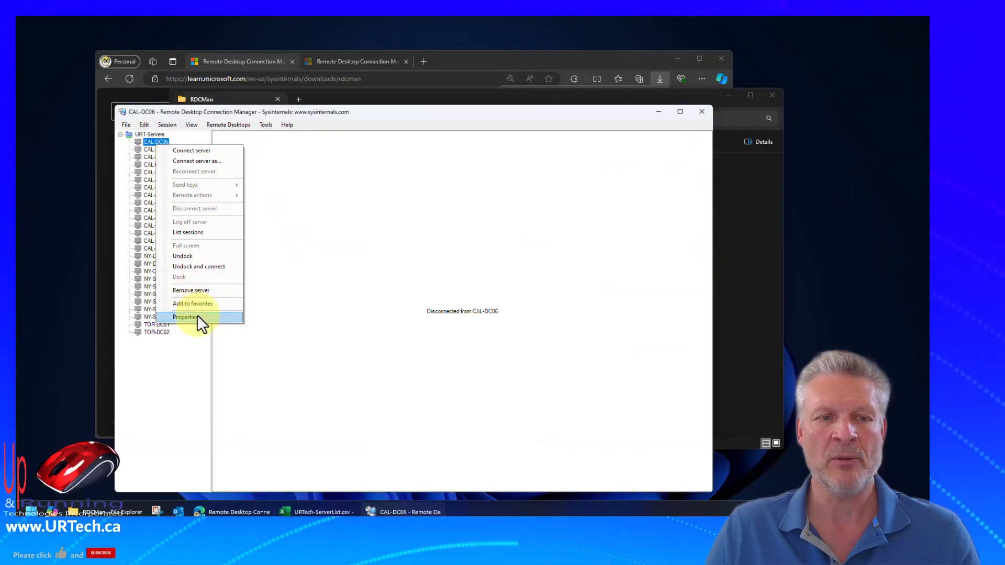
click(186, 316)
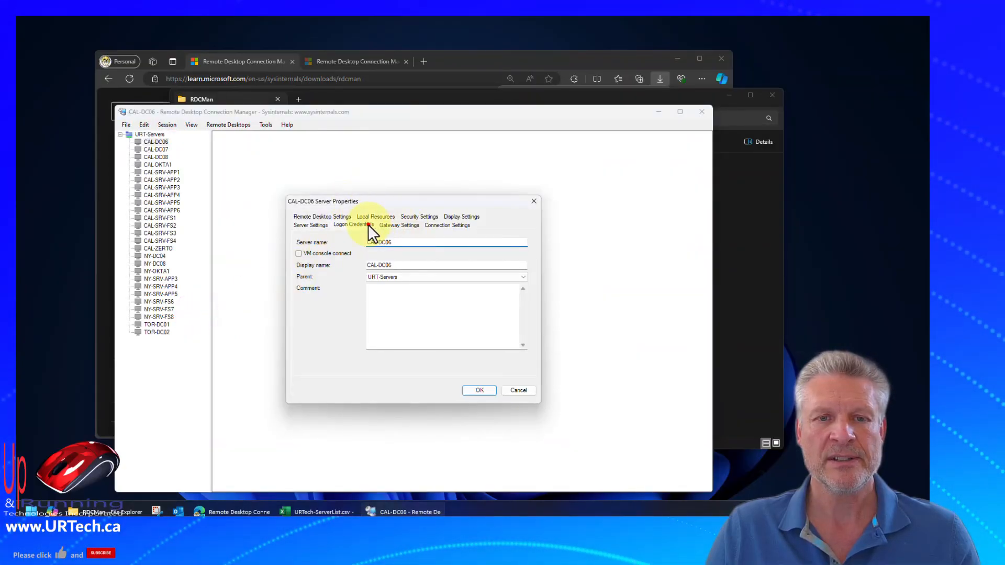
click(353, 225)
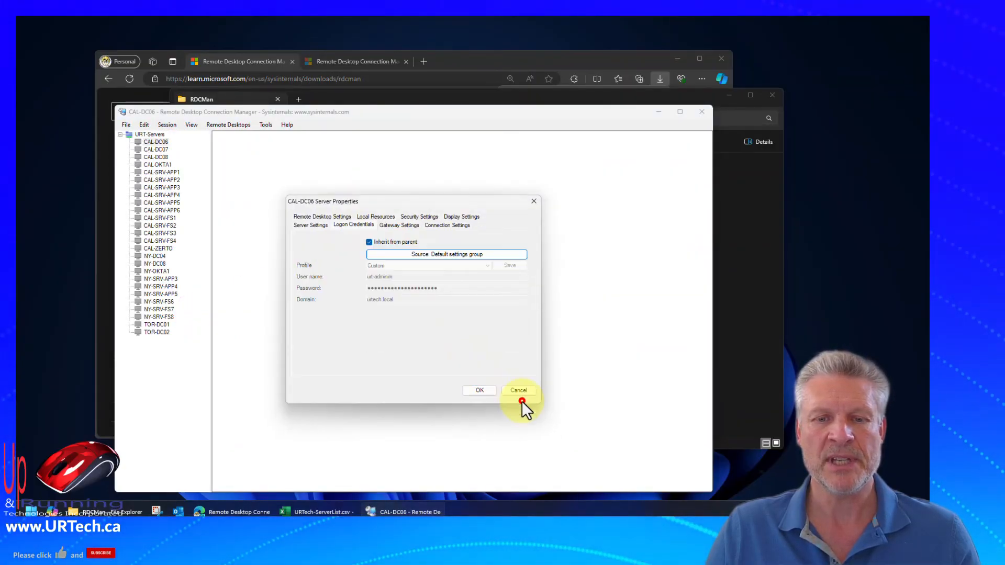
click(518, 390)
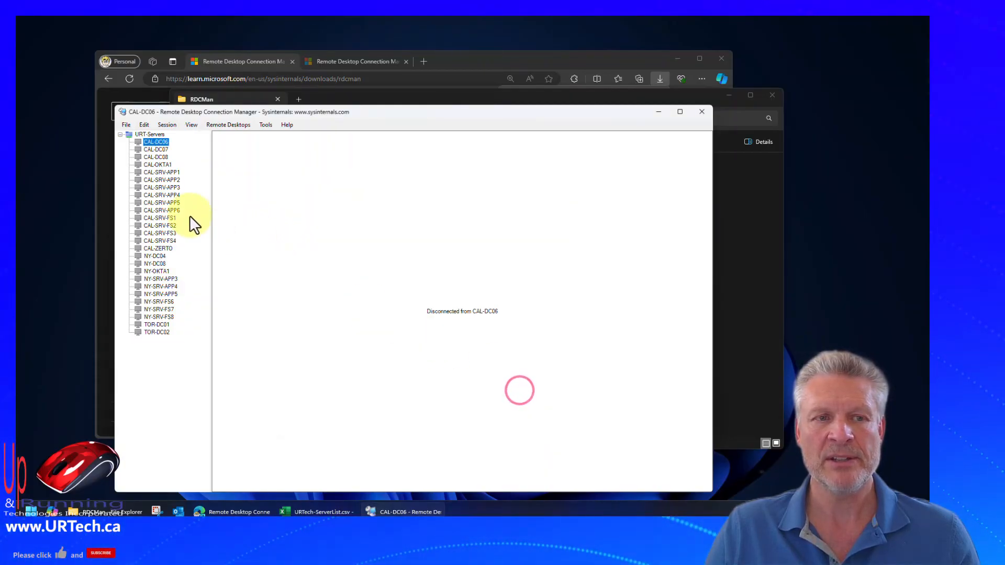
- Select the URT-Servers group and maximize the window to browse all 26 server thumbnails
right_click(161, 210)
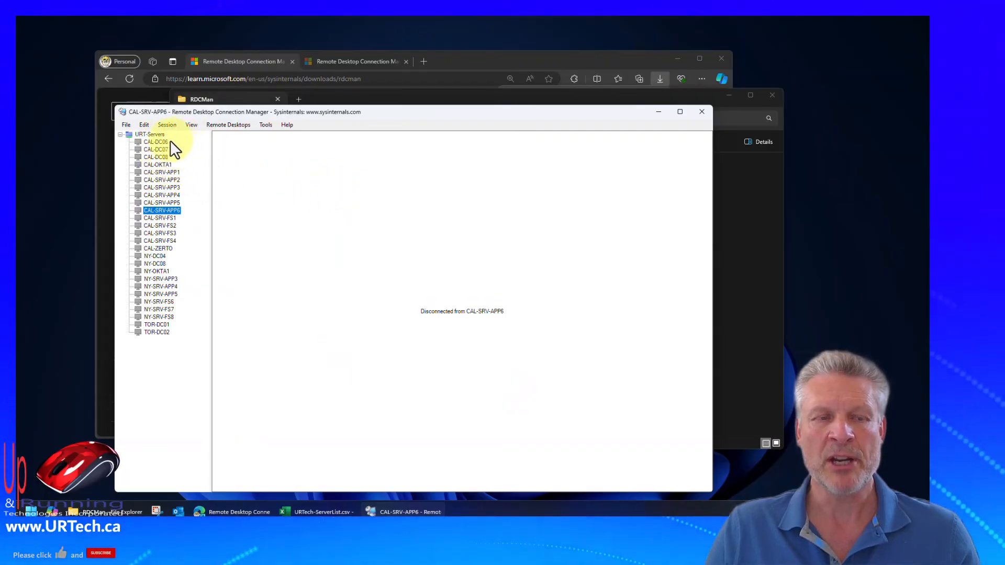
click(150, 134)
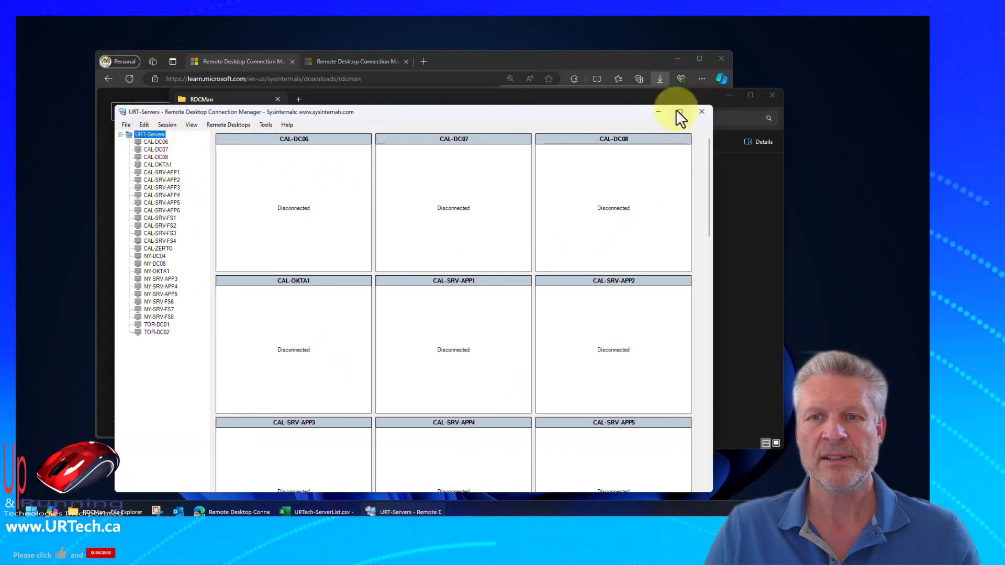
click(678, 112)
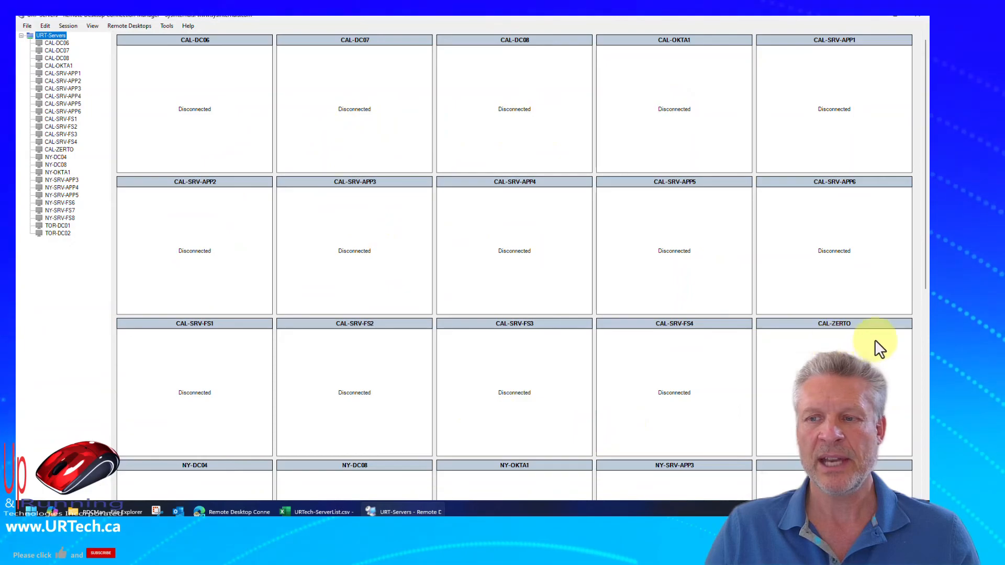
scroll(down, 3)
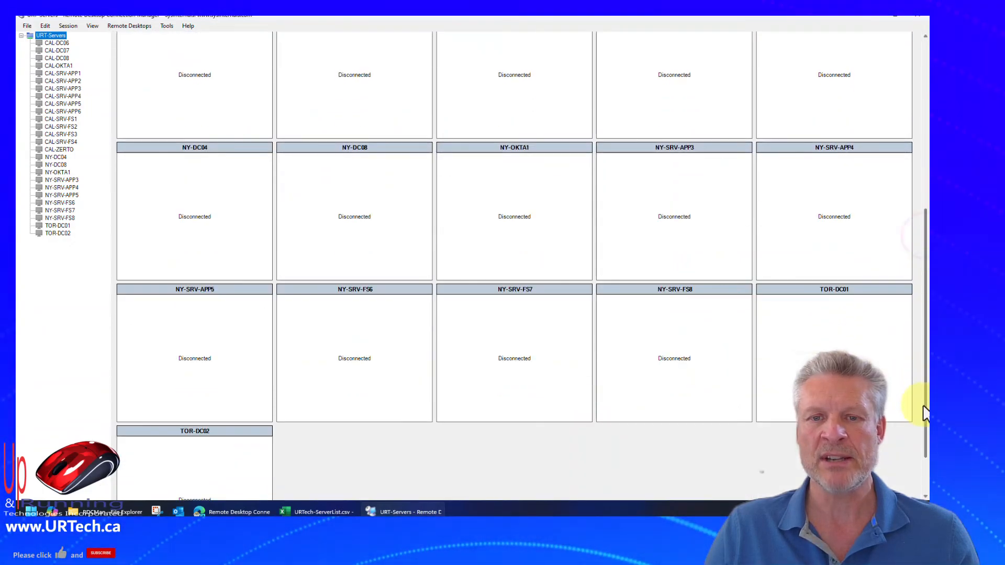